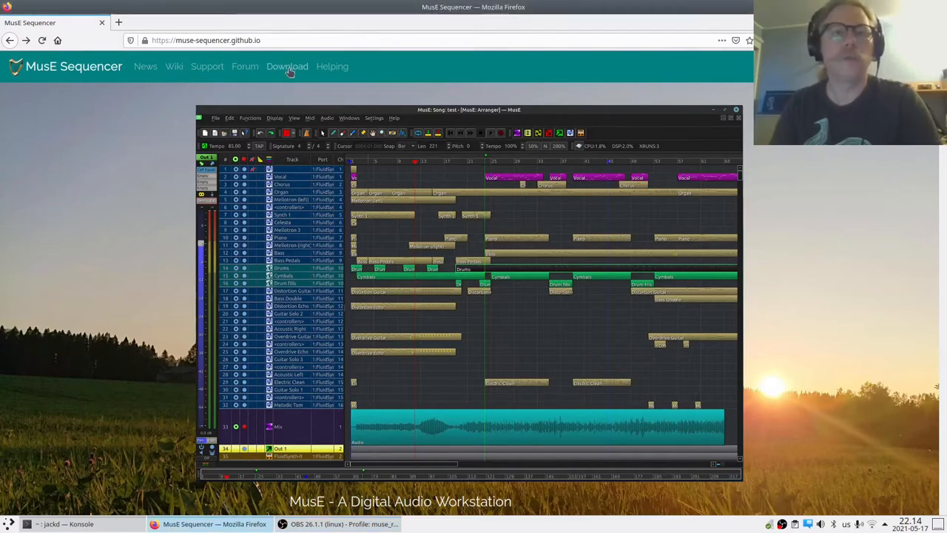
Go from the MusE site's Download link to GitHub releases and expand the Current master assets
left_click(287, 65)
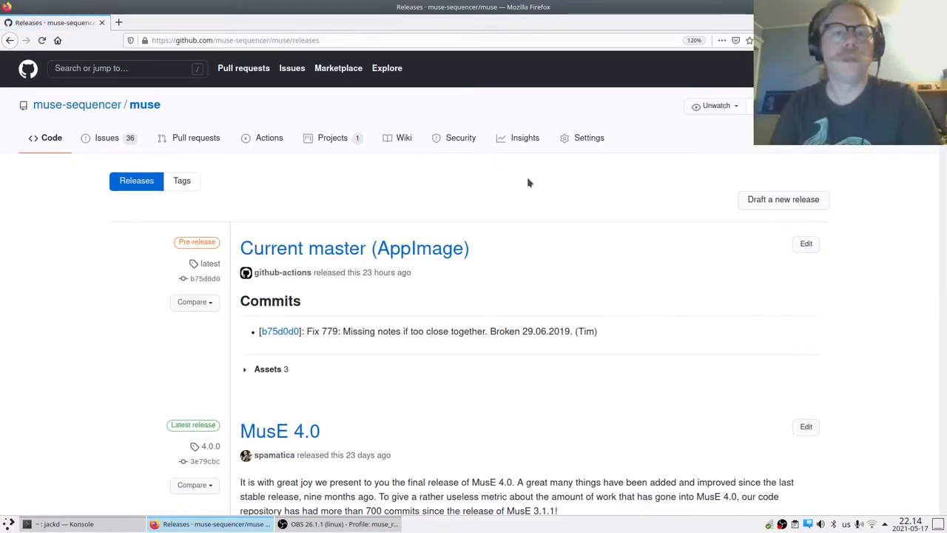
scroll("down", 3)
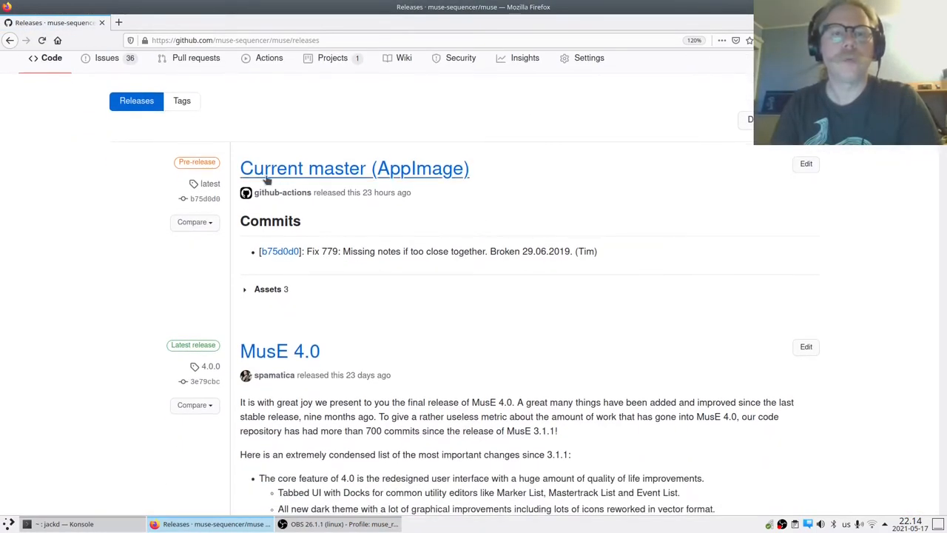
mouse_move(390, 178)
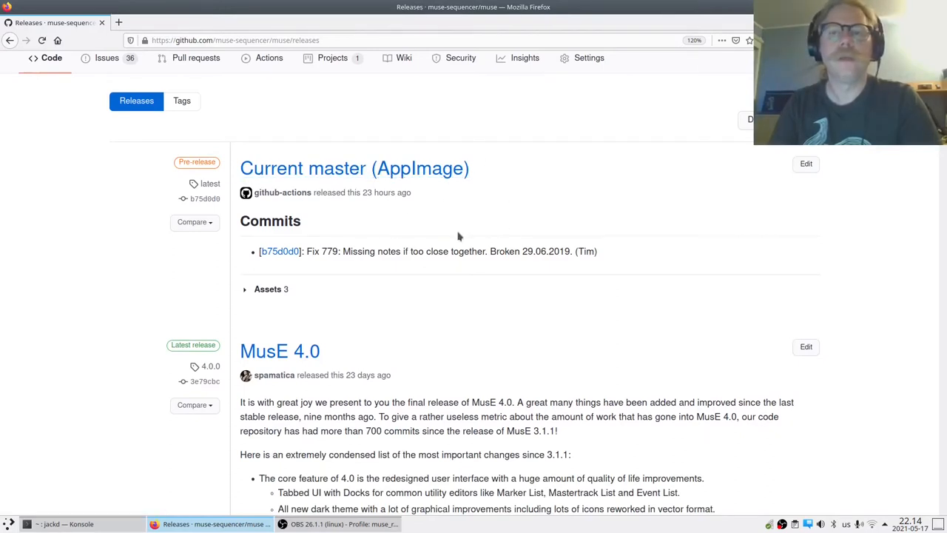
mouse_move(308, 287)
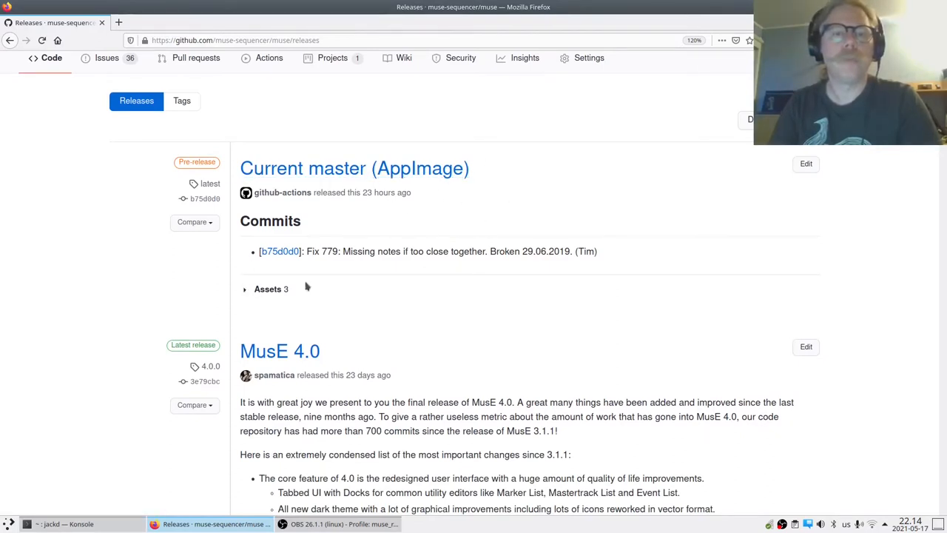
left_click(267, 288)
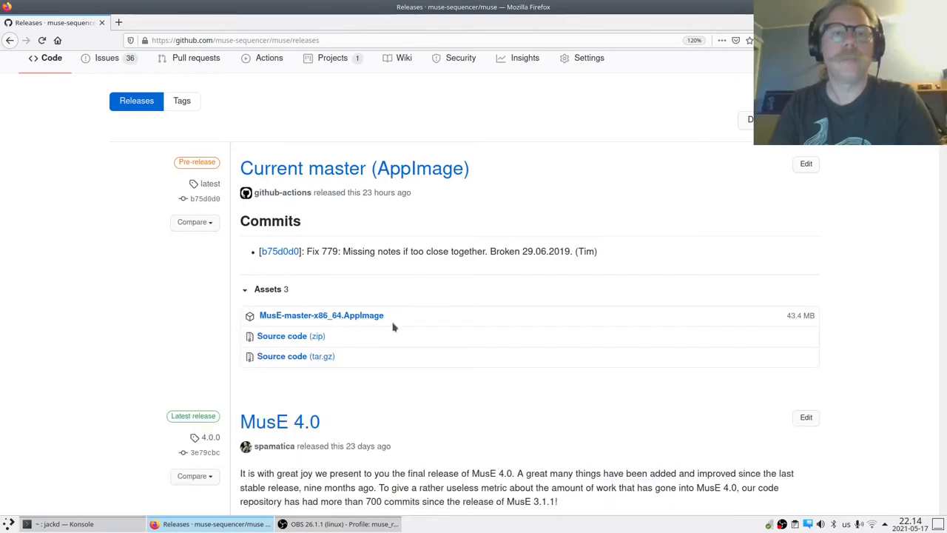
mouse_move(489, 234)
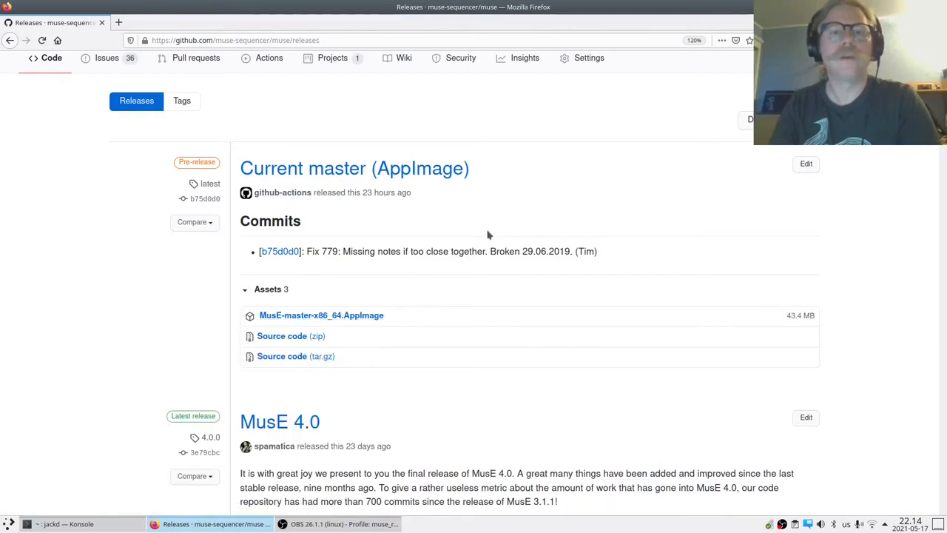
mouse_move(538, 217)
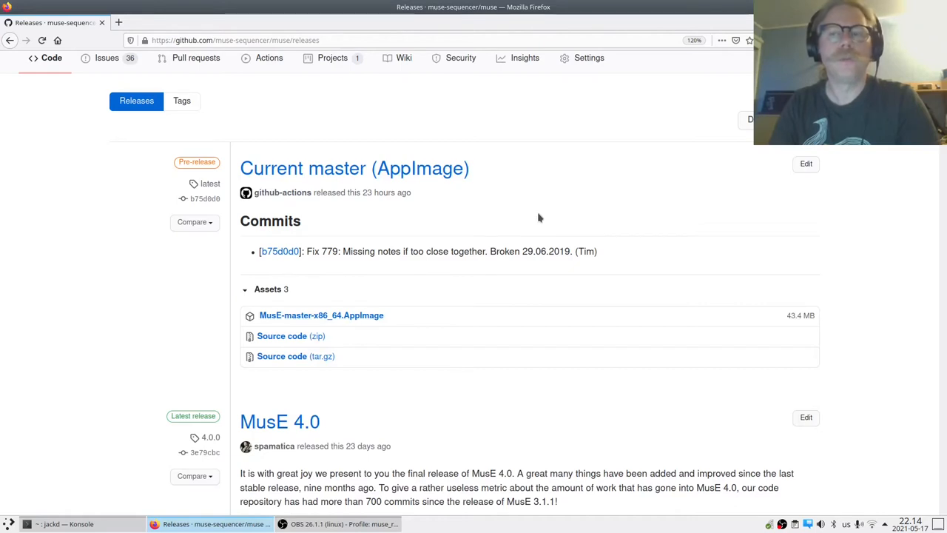
mouse_move(517, 225)
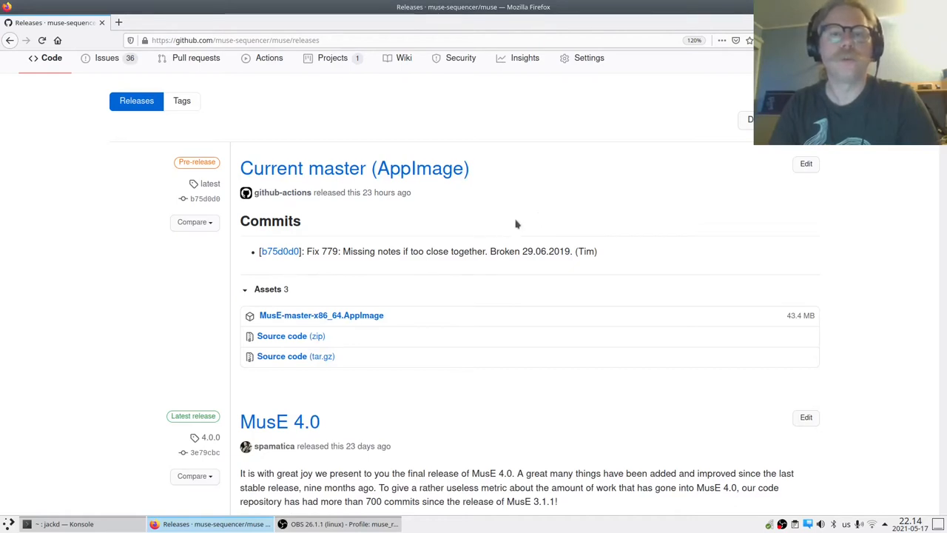
mouse_move(559, 215)
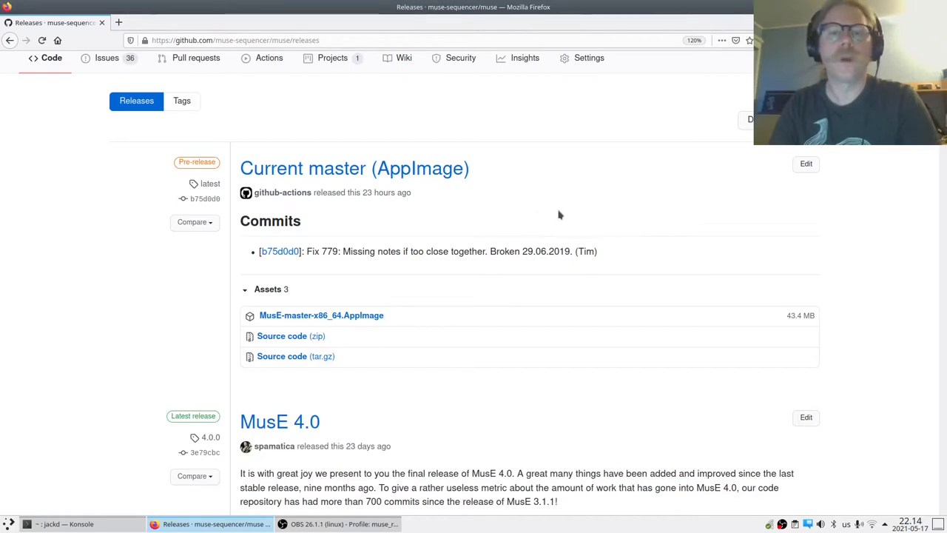
mouse_move(513, 167)
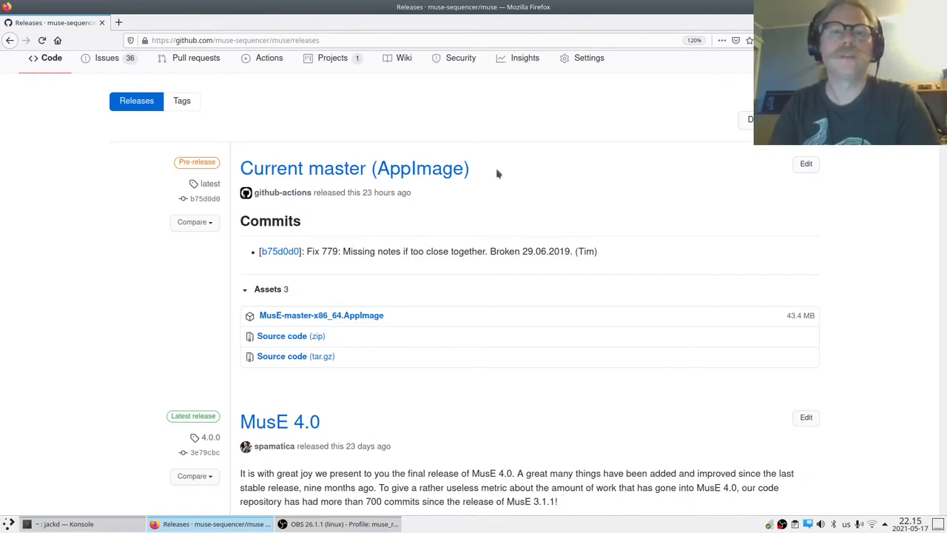
mouse_move(613, 216)
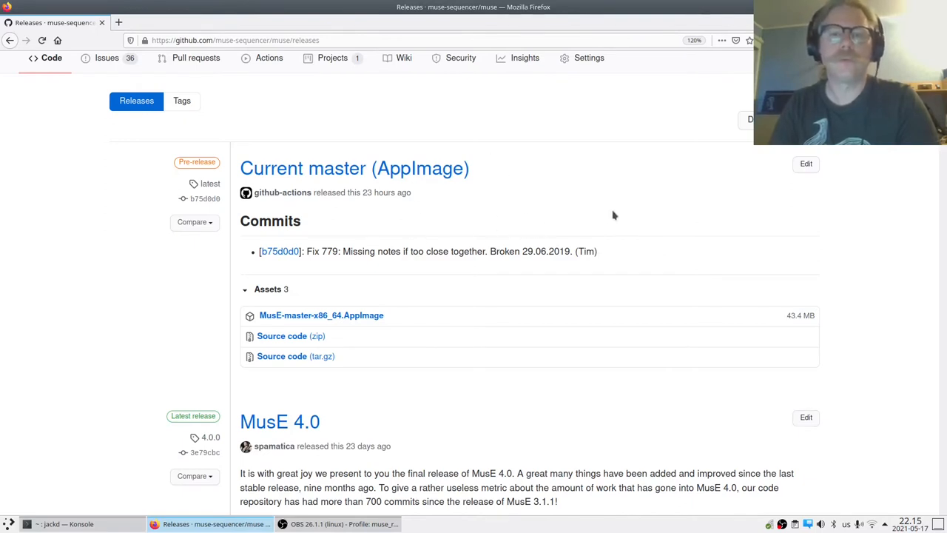
mouse_move(515, 206)
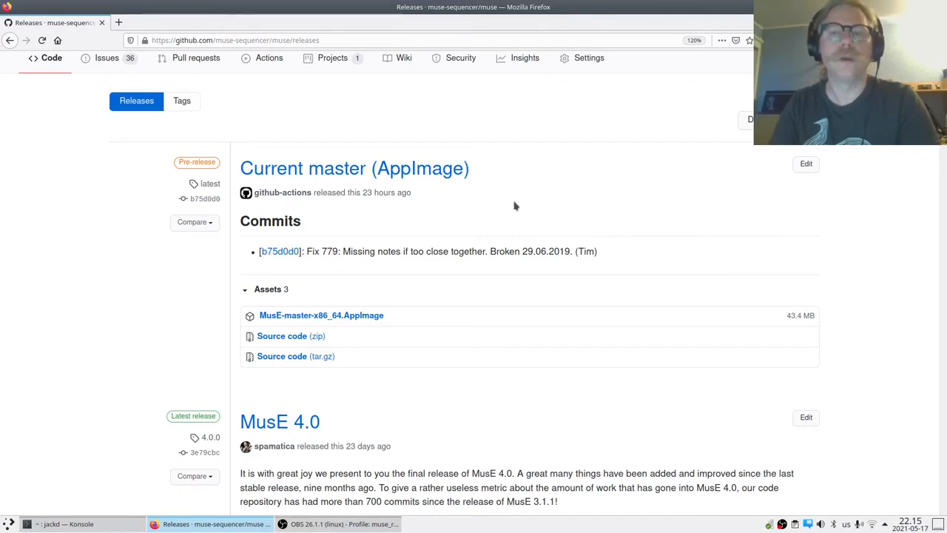
mouse_move(536, 201)
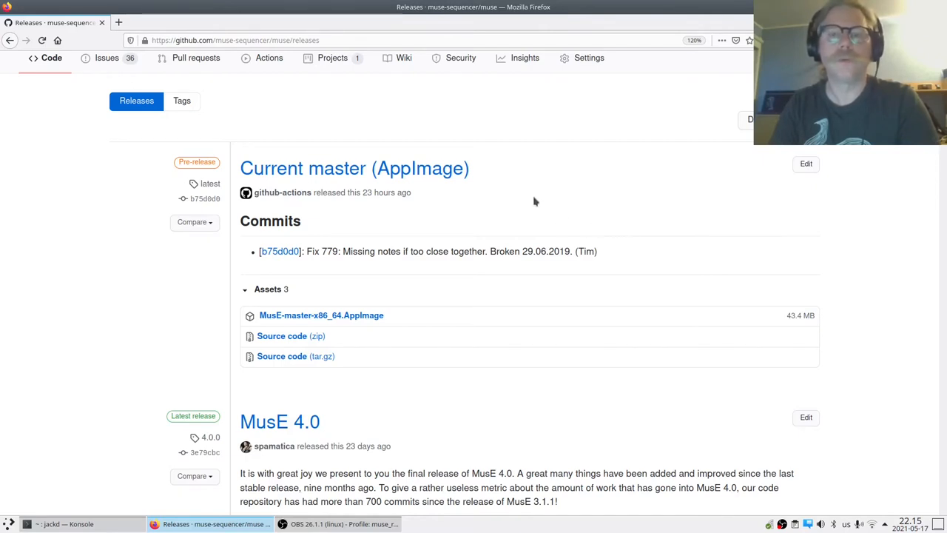
mouse_move(632, 220)
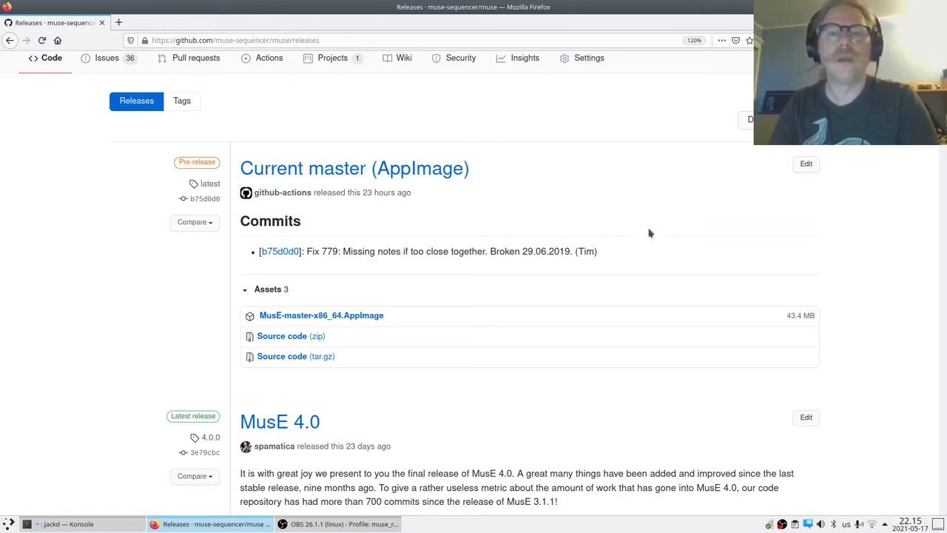
mouse_move(634, 263)
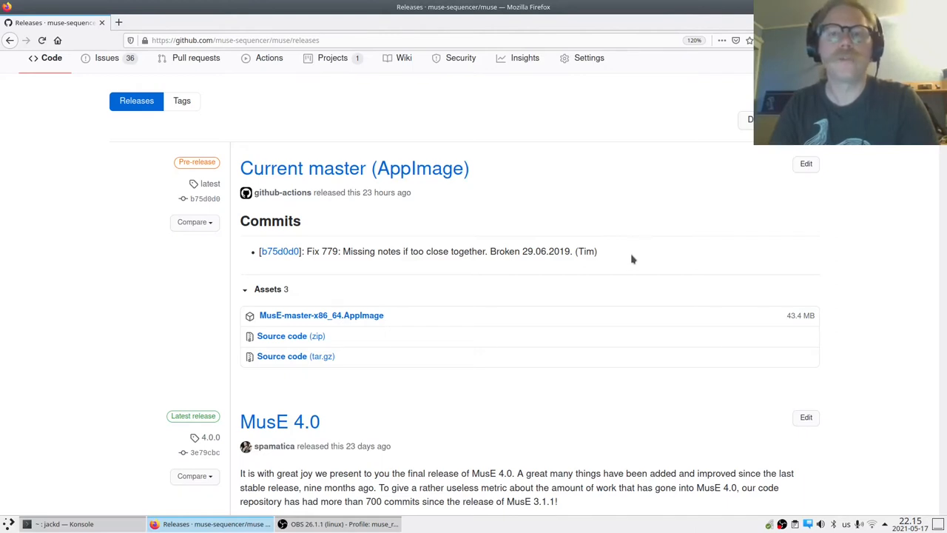
mouse_move(427, 305)
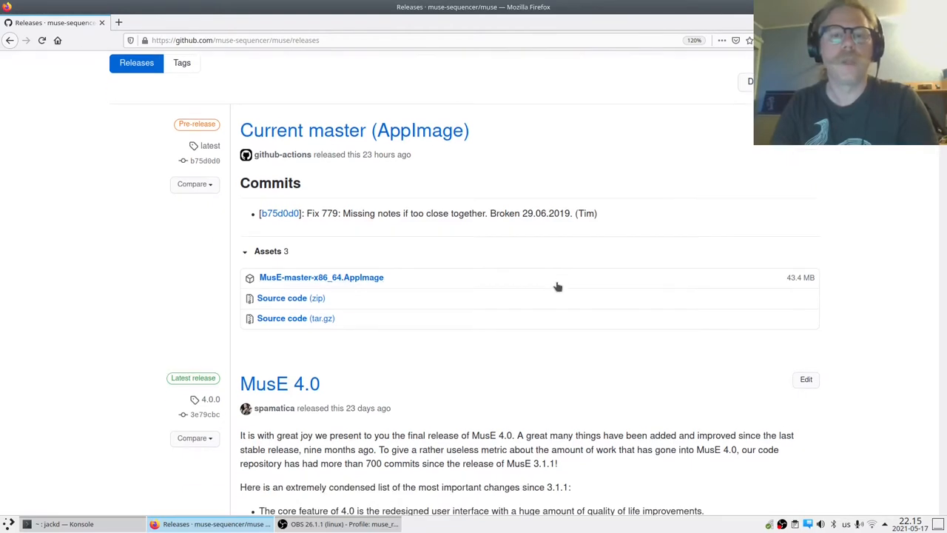
Download MusE-4.0-x86_64.AppImage and save it to the Downloads folder
scroll("down", 3)
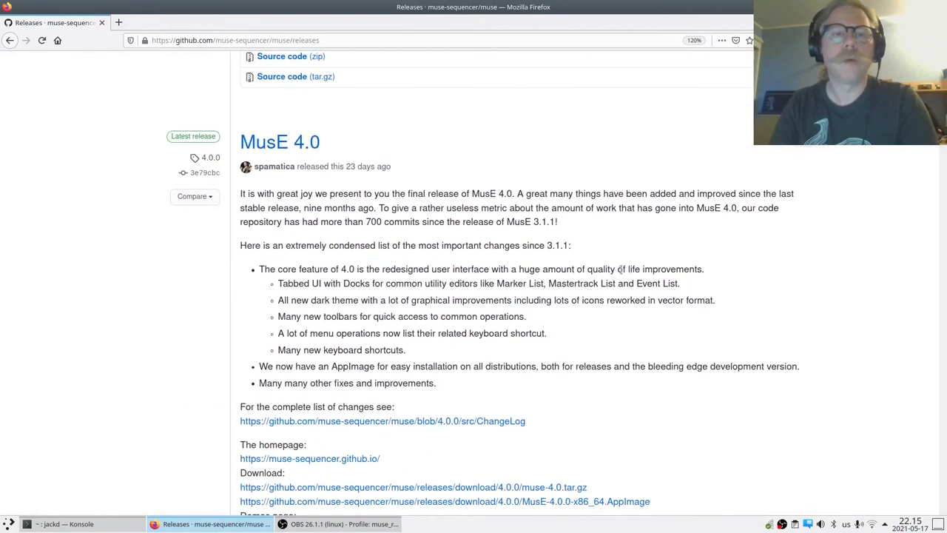
mouse_move(485, 168)
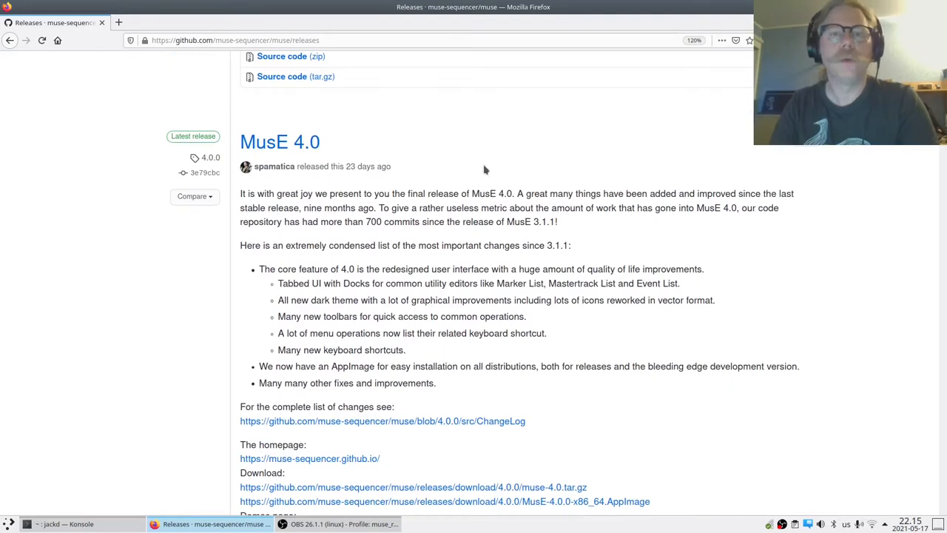
mouse_move(470, 183)
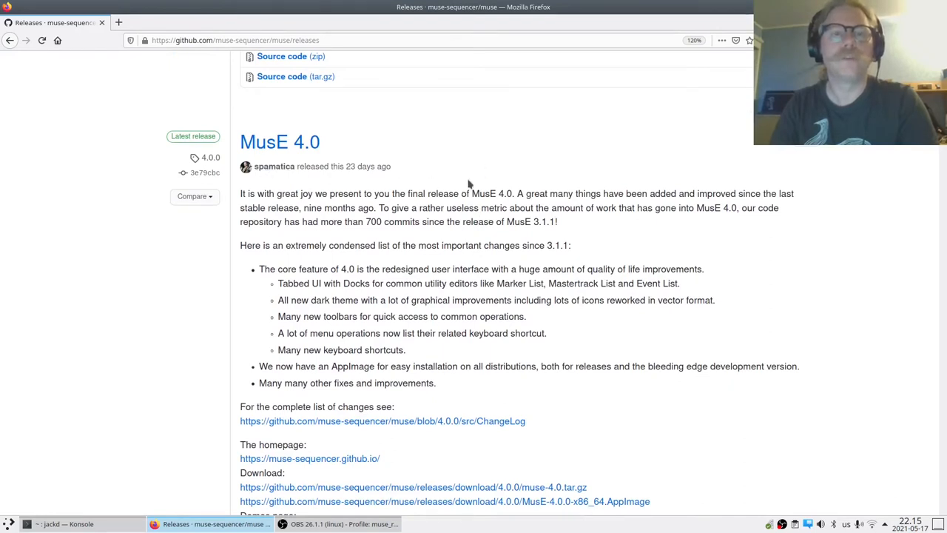
mouse_move(423, 190)
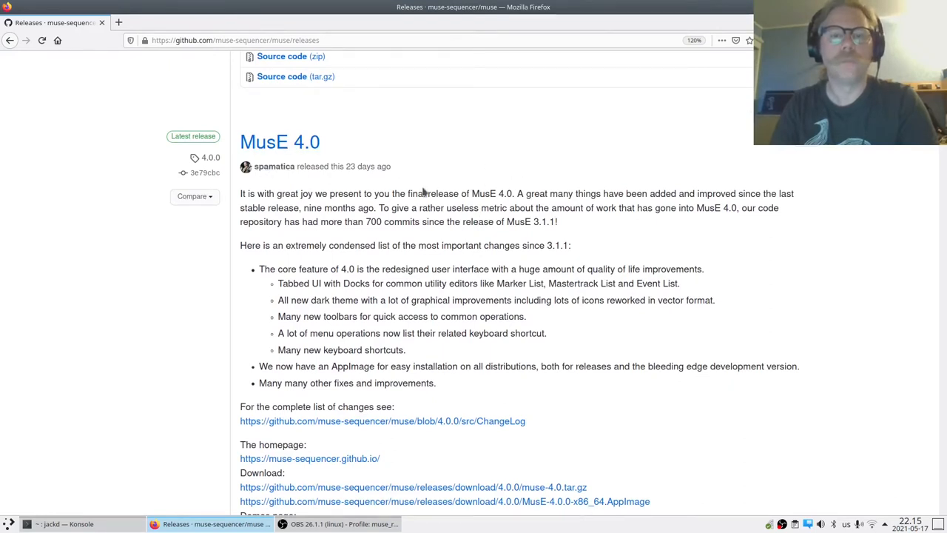
scroll("down", 3)
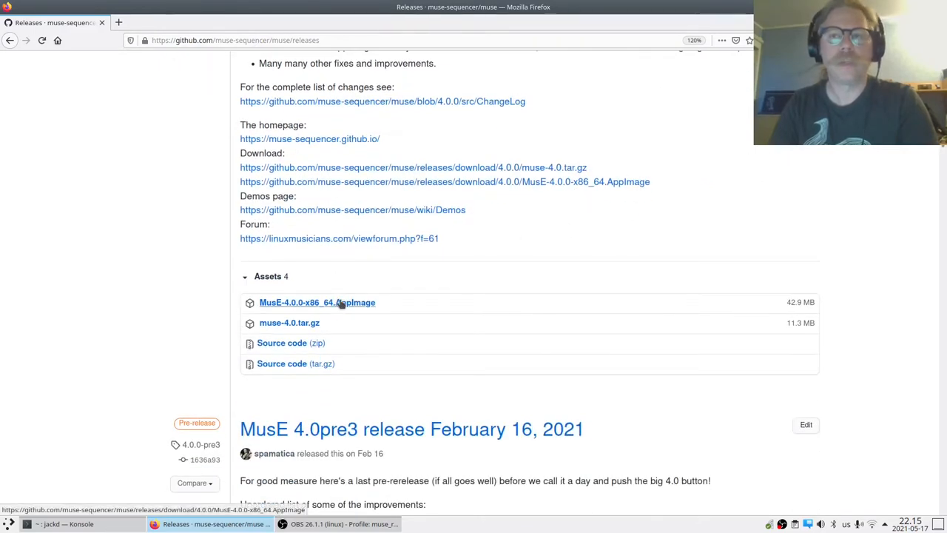
left_click(316, 302)
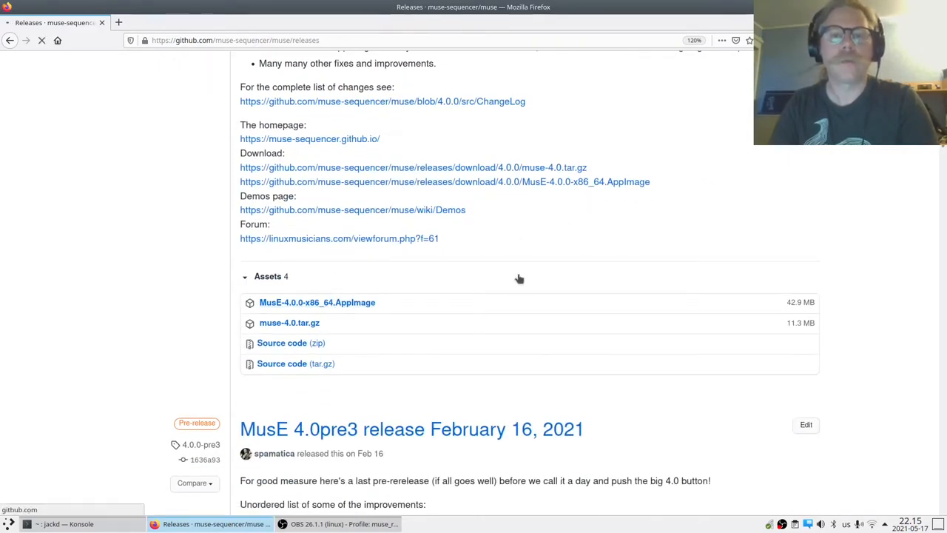
left_click(317, 301)
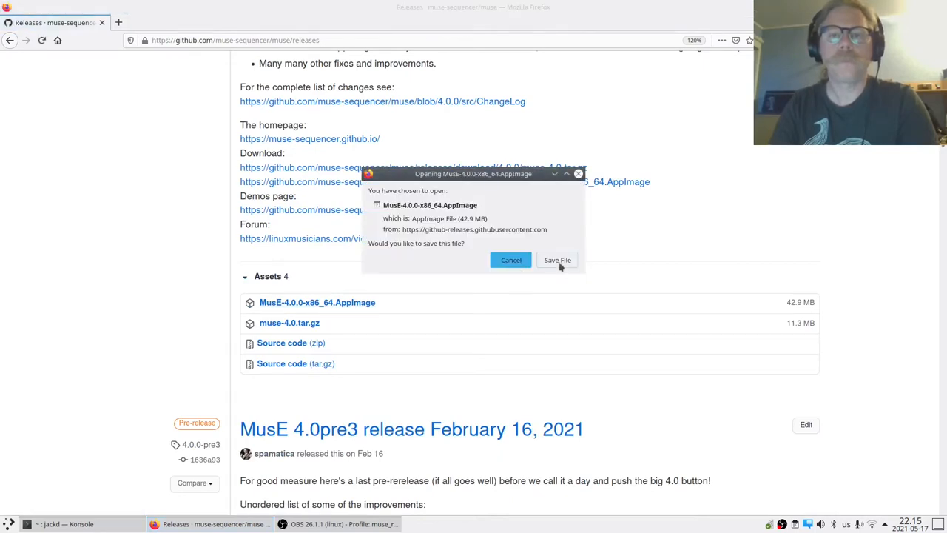
left_click(556, 260)
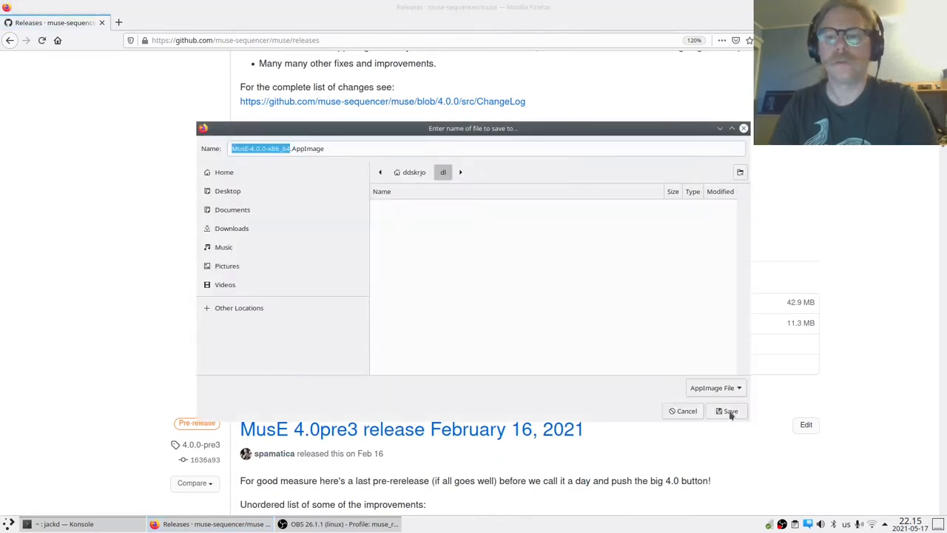
left_click(729, 411)
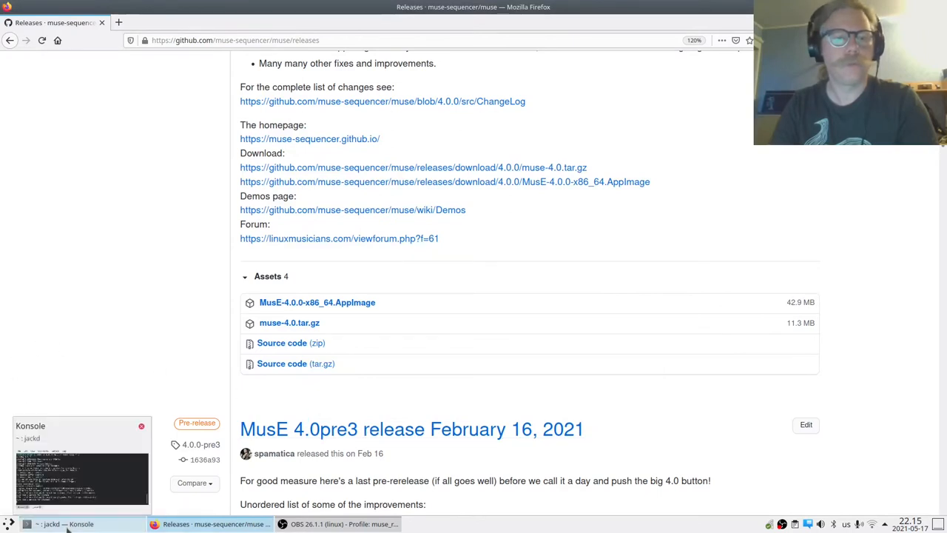
Bring Konsole forward and list the download folder with ls -l to confirm the AppImage is there
left_click(66, 524)
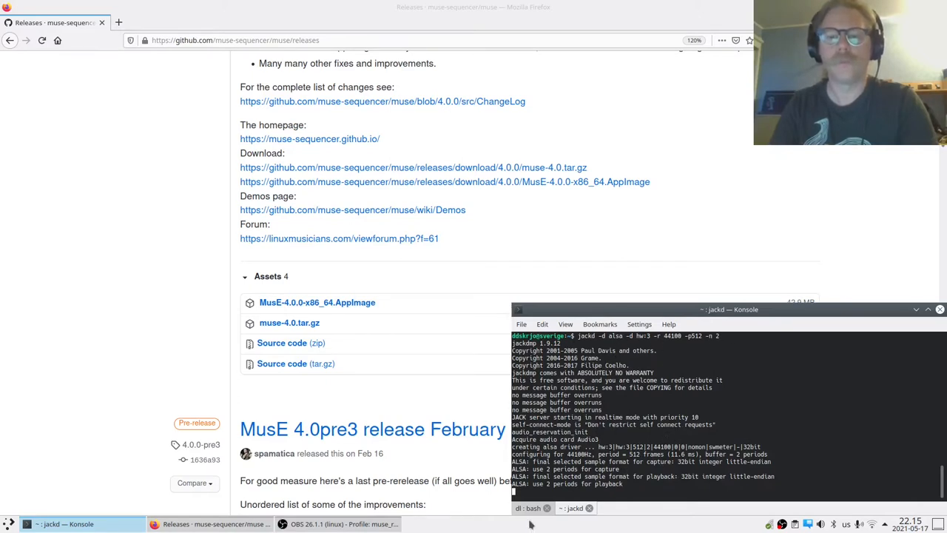
left_click(526, 508)
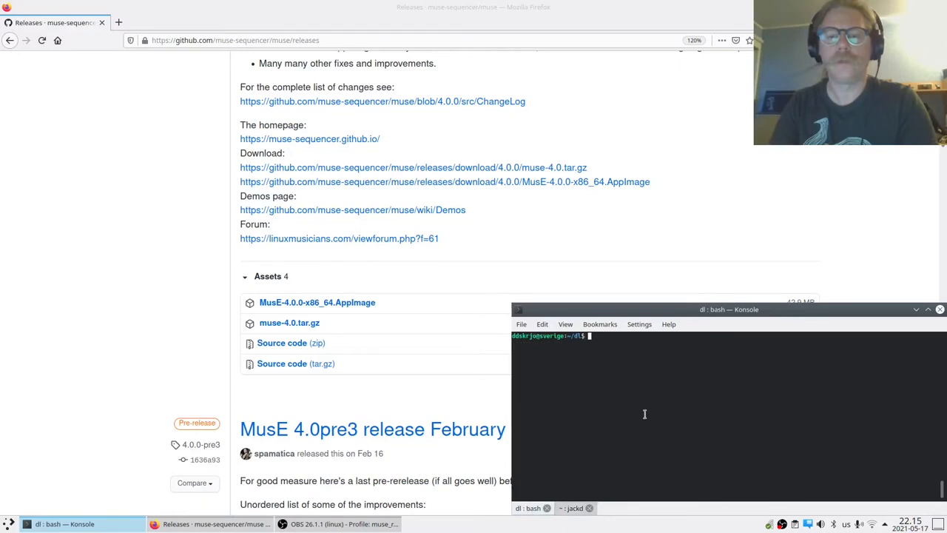
type("ls -l")
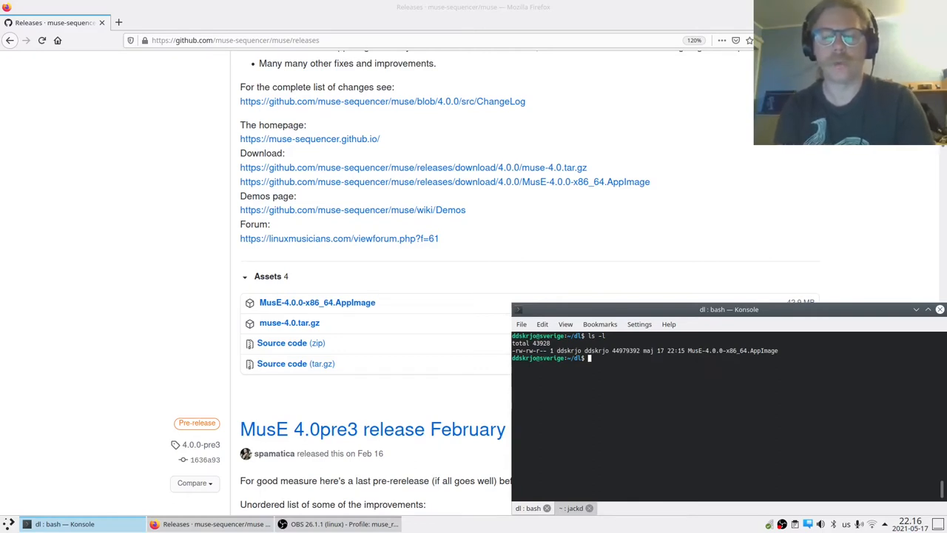
Make MusE-4.0-x86_64.AppImage executable with chmod +x and verify with ls -l
type("chmod")
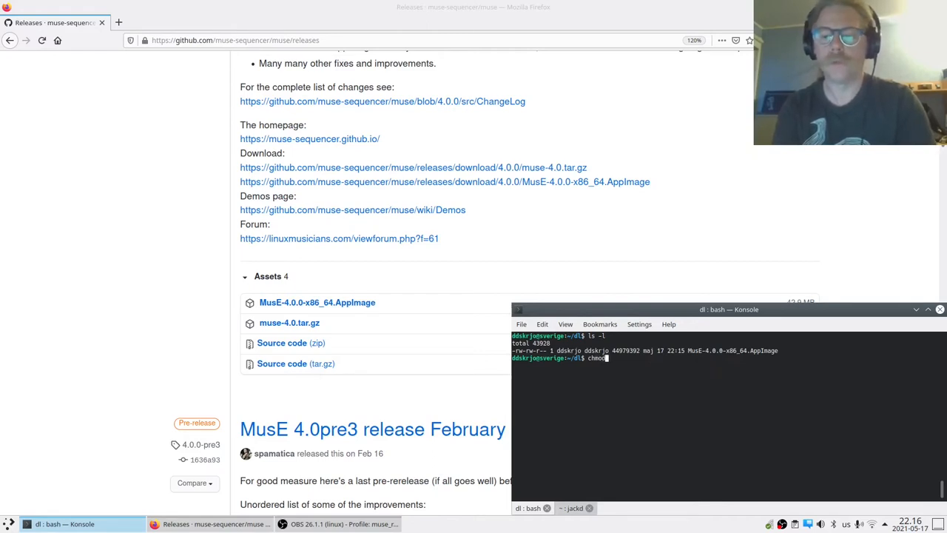
type("+")
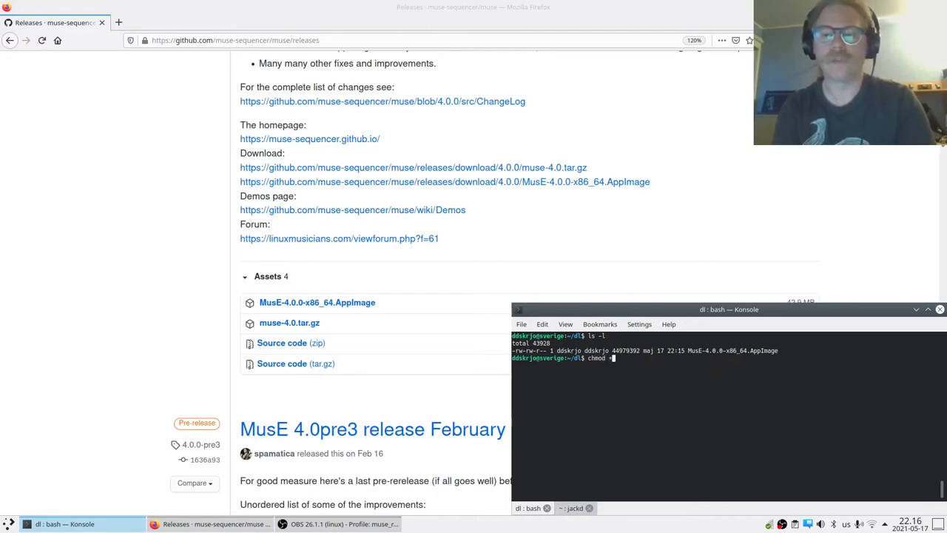
type("x")
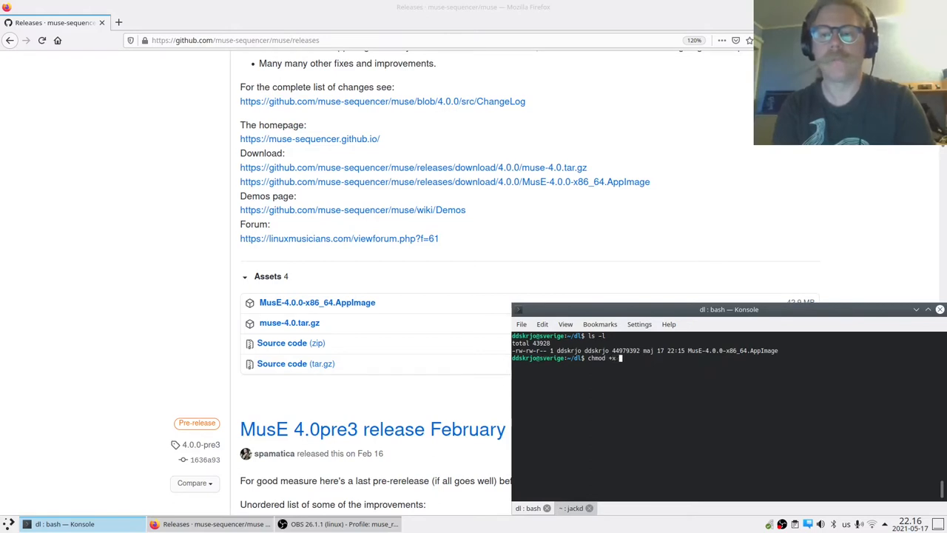
type("MusE-4.0.0-x86_64.AppImage")
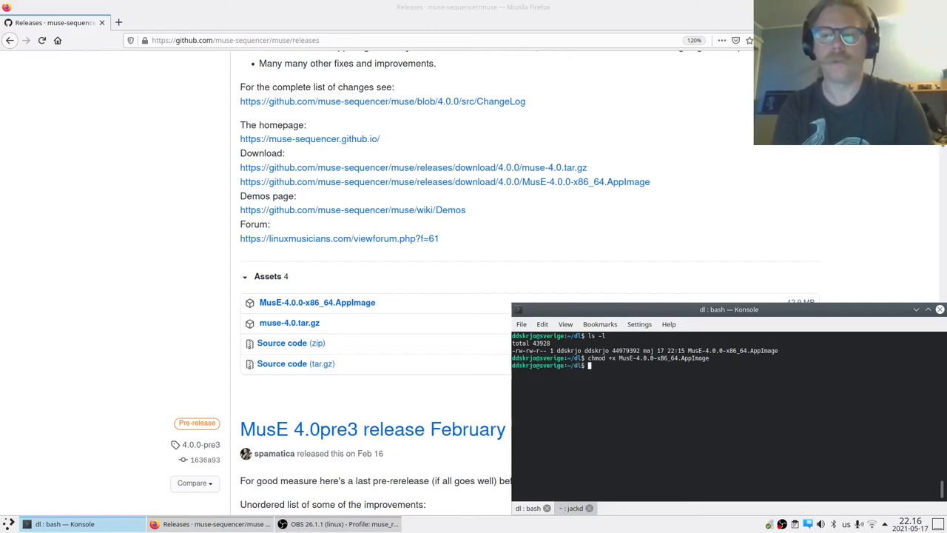
type("ls -l")
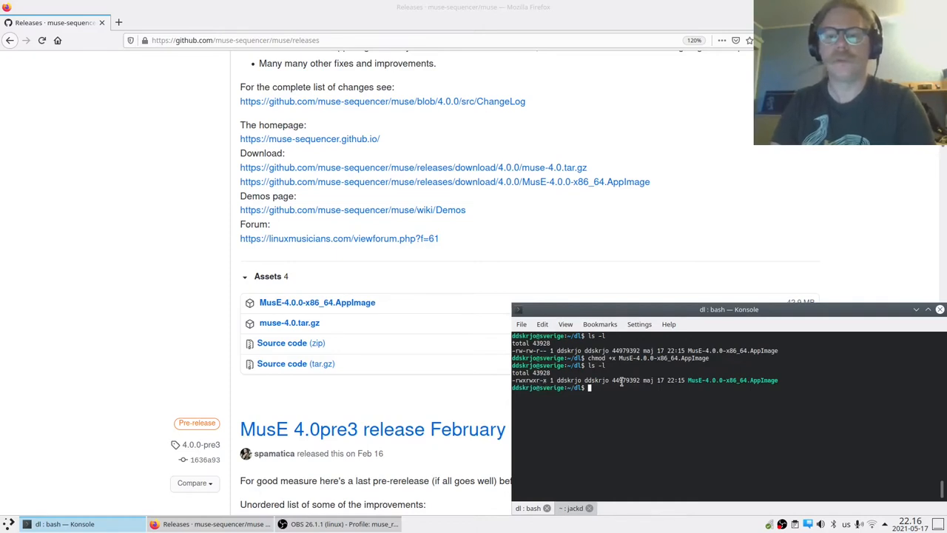
mouse_move(635, 370)
type("./MusE-4.0.0-x86_64.AppImage")
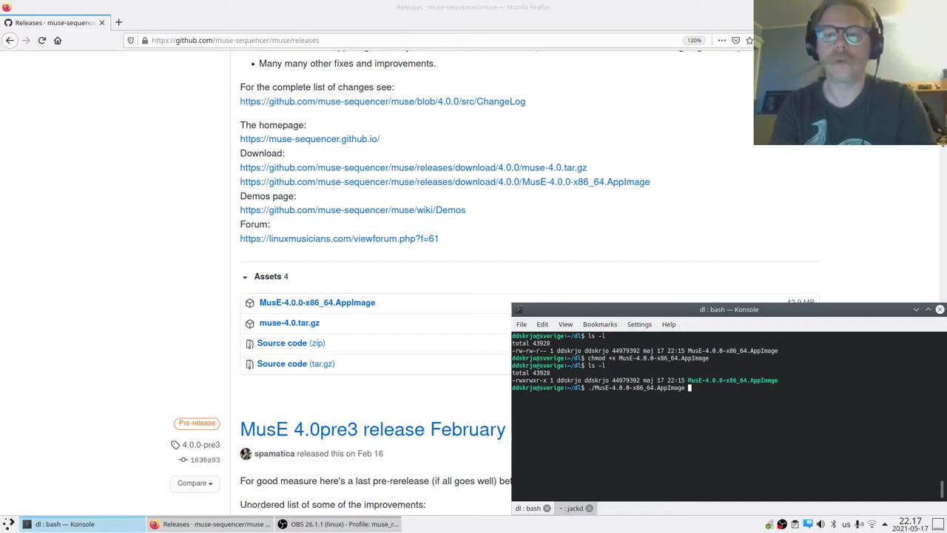
Launch the MusE 4.0 AppImage from the terminal and wait for the arranger
key("Return")
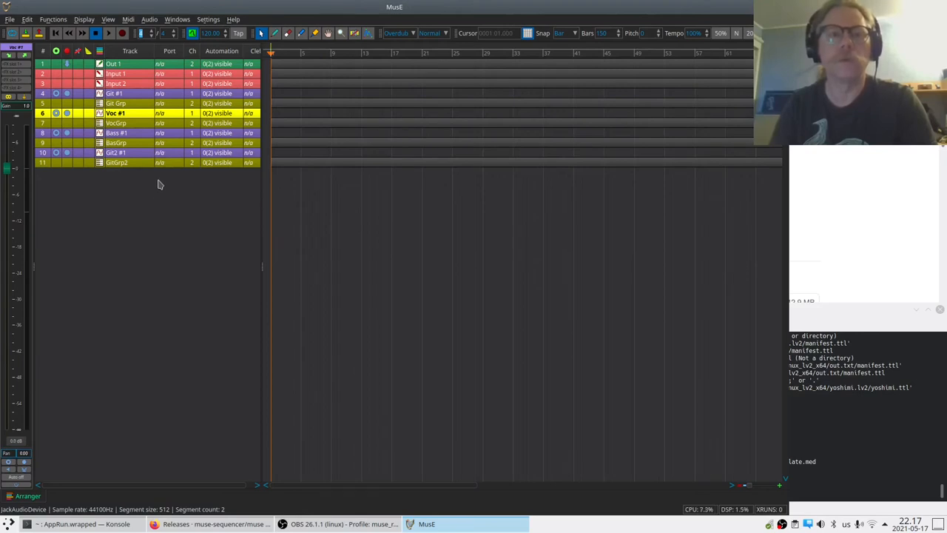
mouse_move(168, 189)
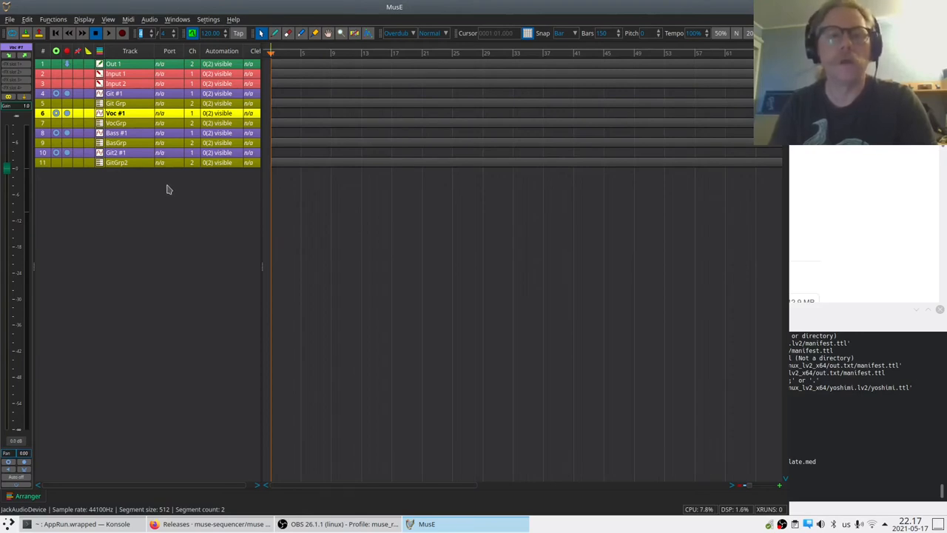
mouse_move(176, 194)
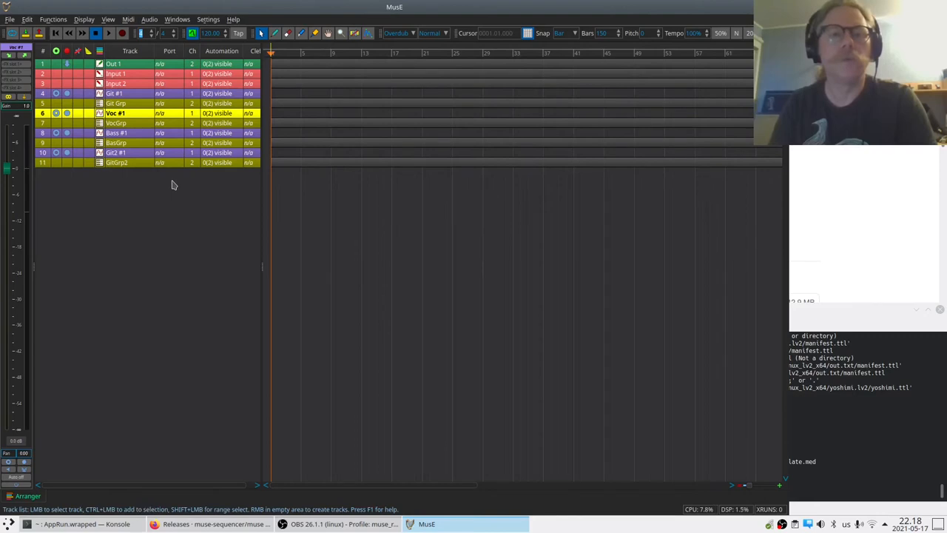
mouse_move(191, 195)
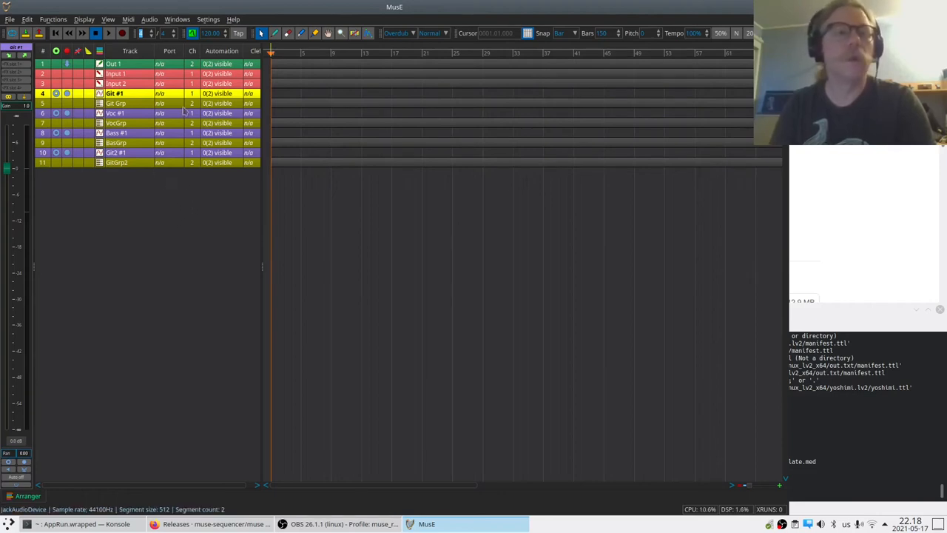
Start a new project from the default.med template, leaving only the Out 1 track
left_click(9, 19)
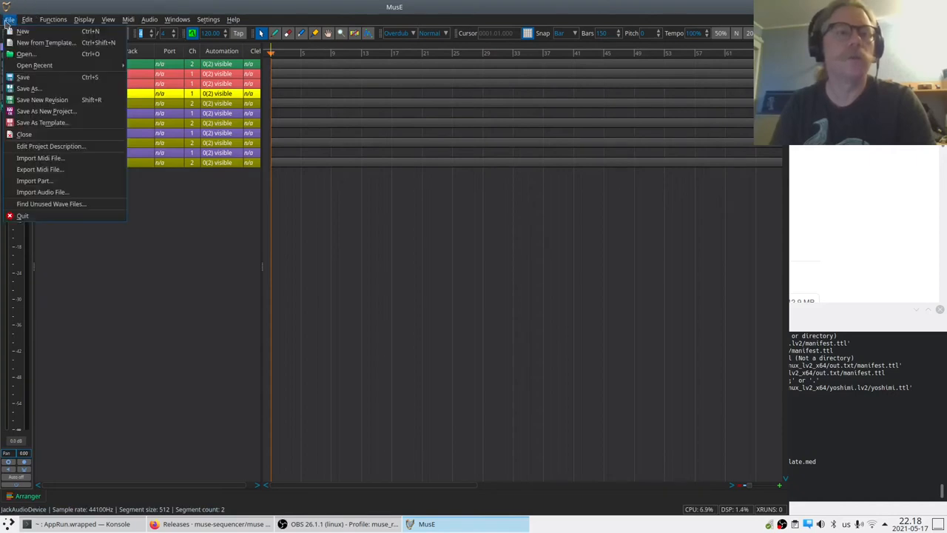
left_click(44, 41)
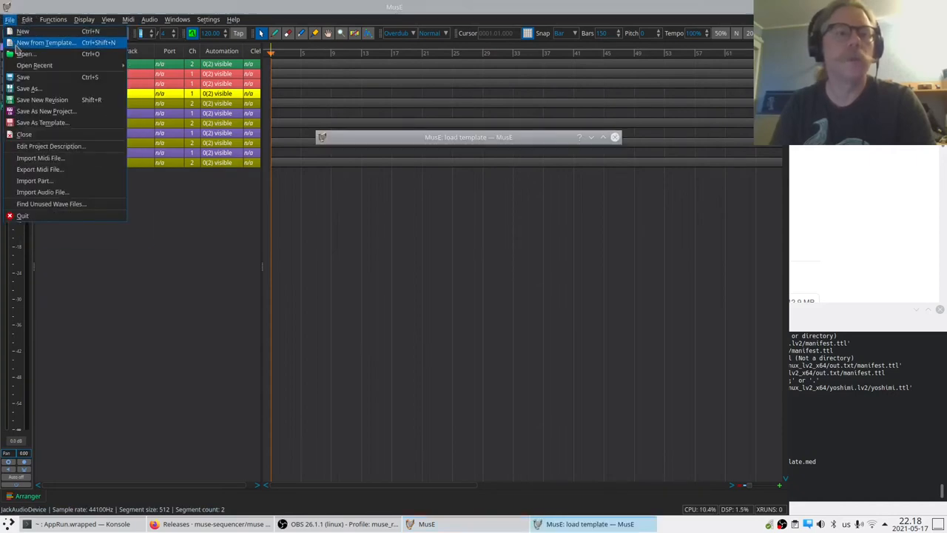
left_click(44, 42)
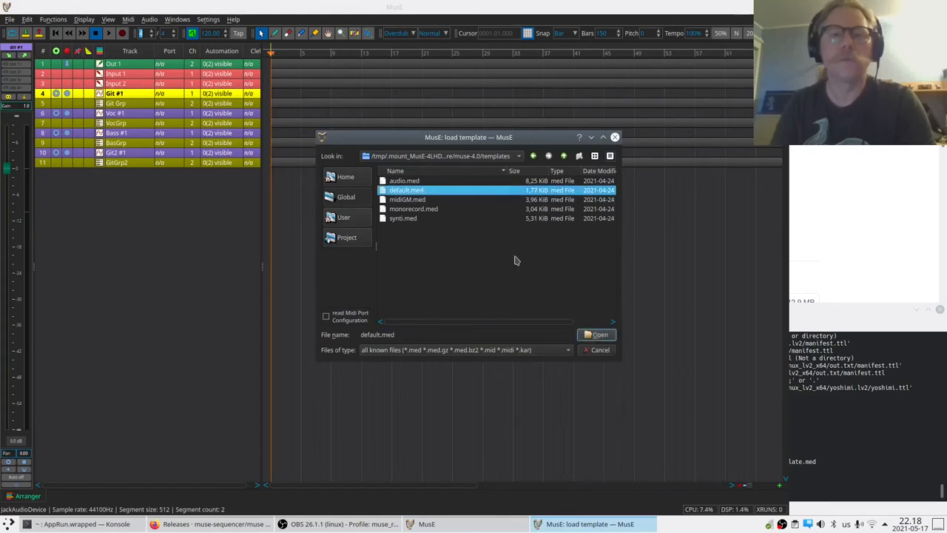
left_click(595, 335)
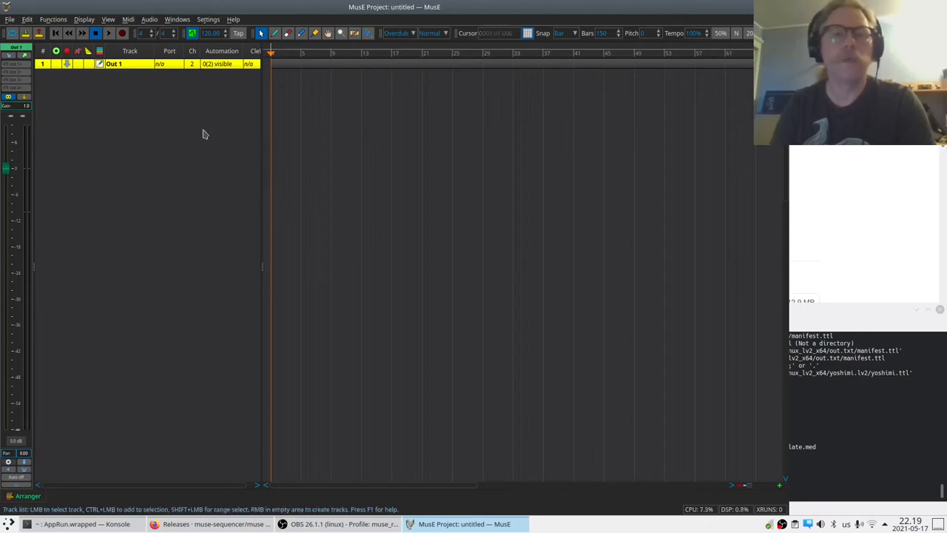
mouse_move(125, 104)
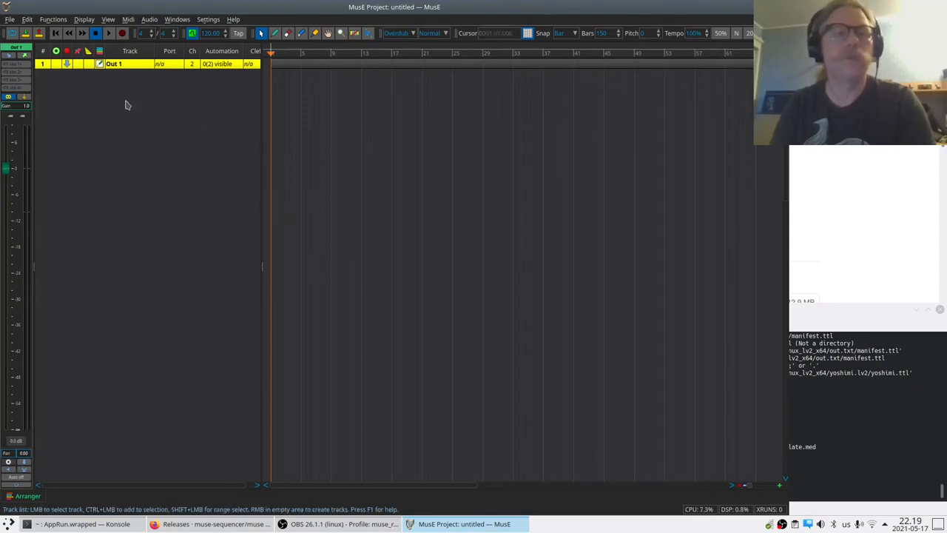
Add a Surge software synth track via the synth dialog, filtering the name for 'surg'
right_click(126, 101)
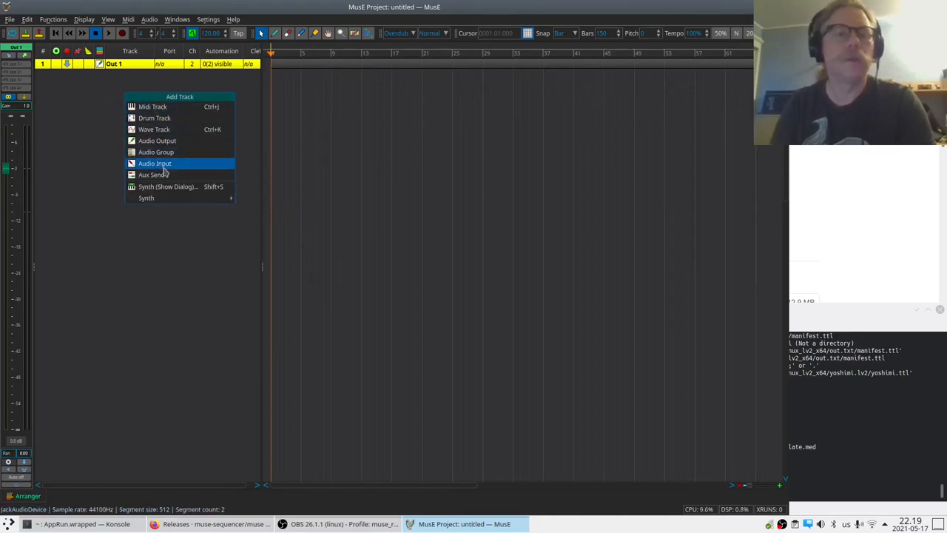
mouse_move(174, 107)
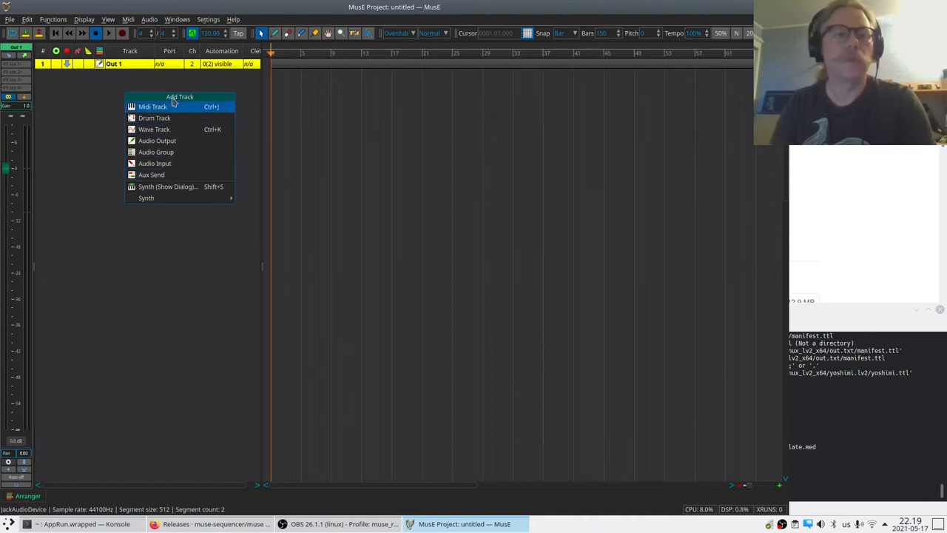
mouse_move(151, 175)
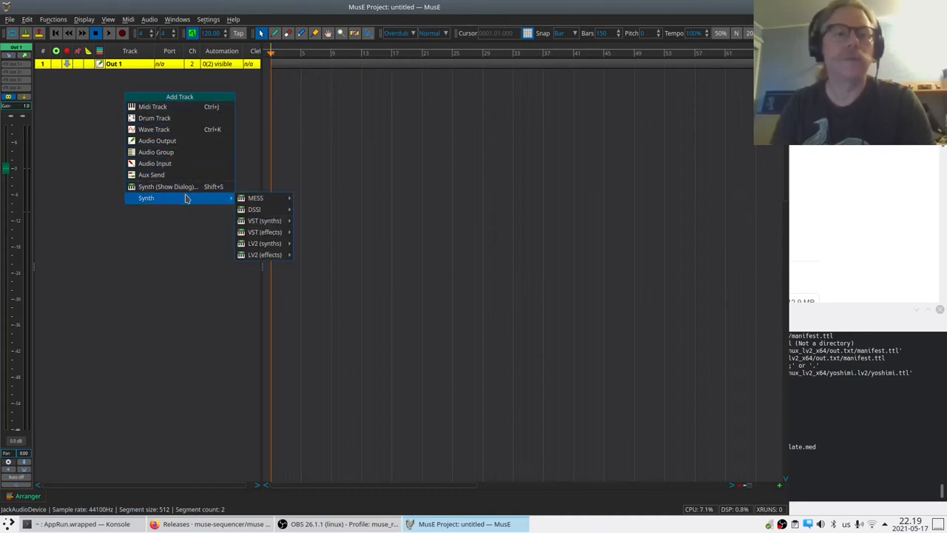
mouse_move(157, 151)
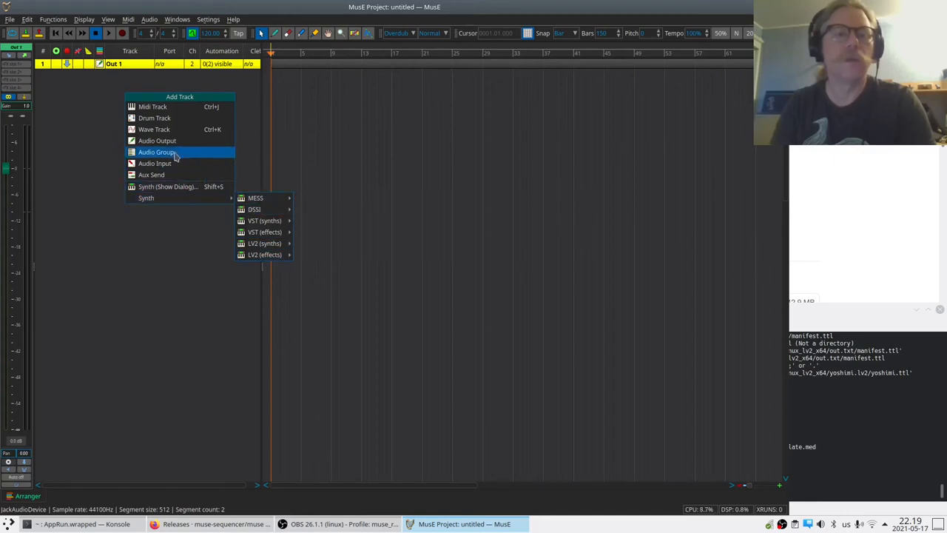
mouse_move(169, 187)
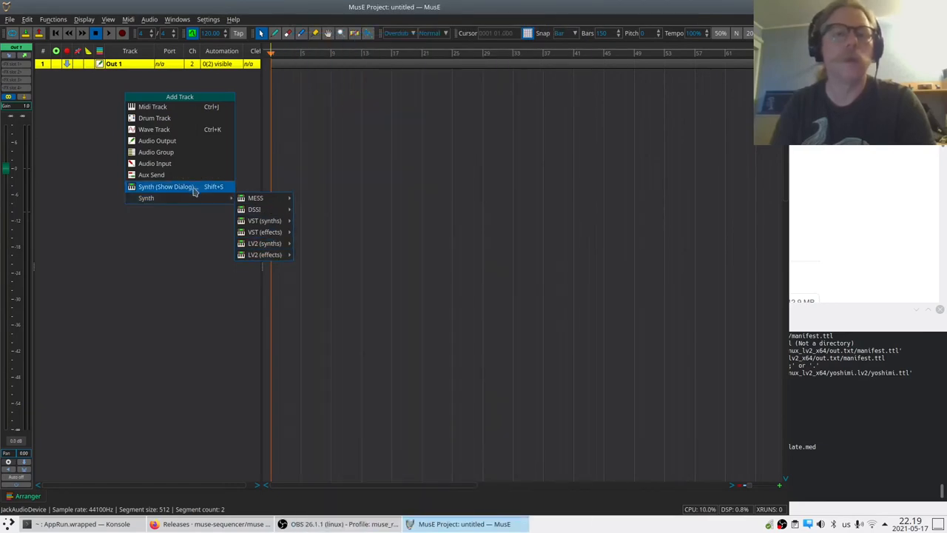
left_click(166, 187)
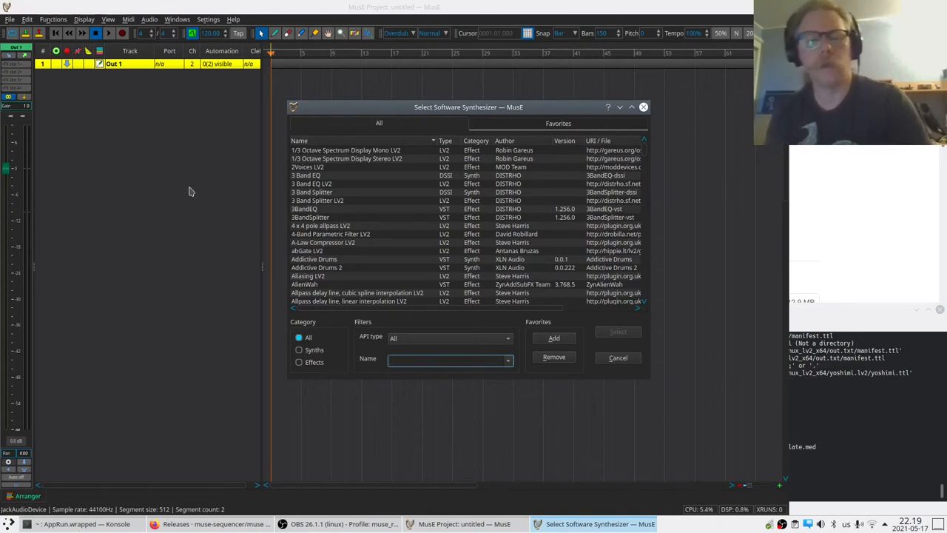
type("3")
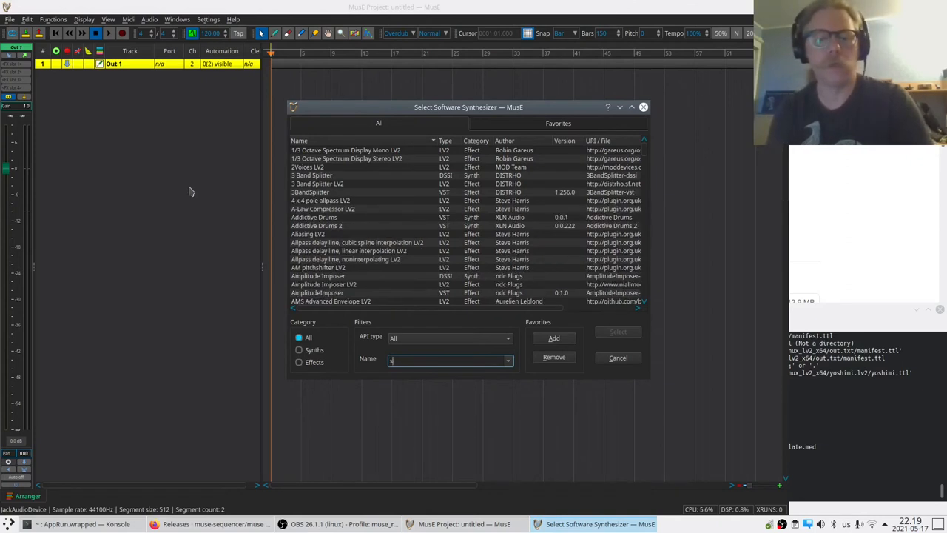
type("urg")
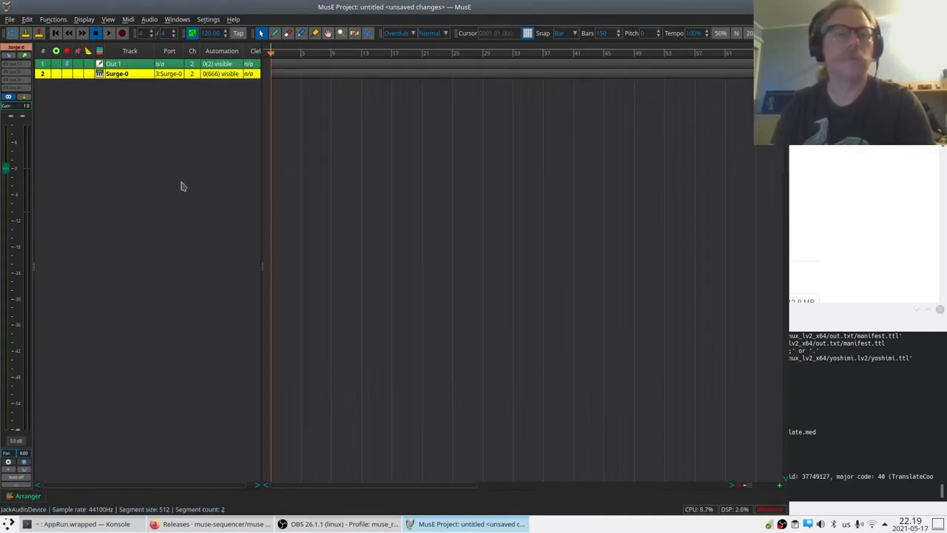
Add a MIDI track, Track 1, below the Surge-0 synth
right_click(183, 187)
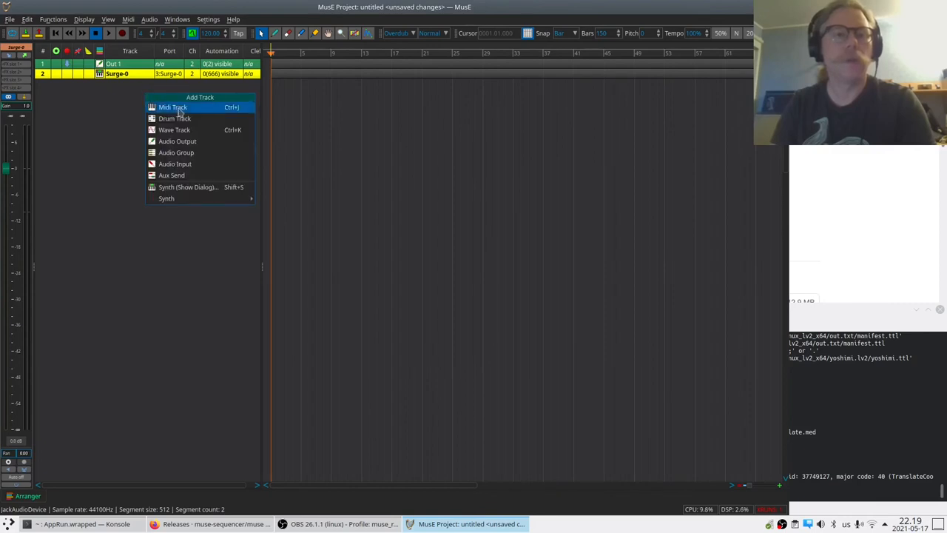
left_click(172, 107)
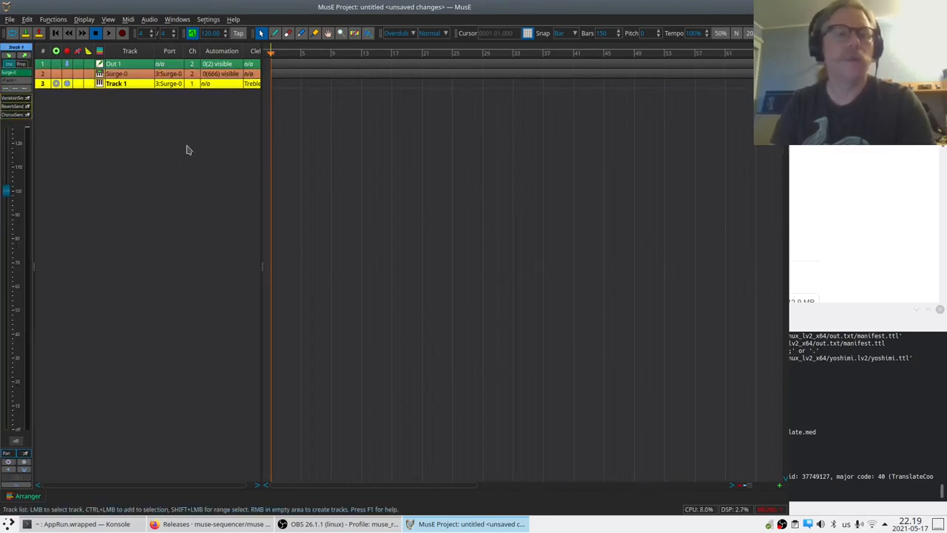
mouse_move(235, 172)
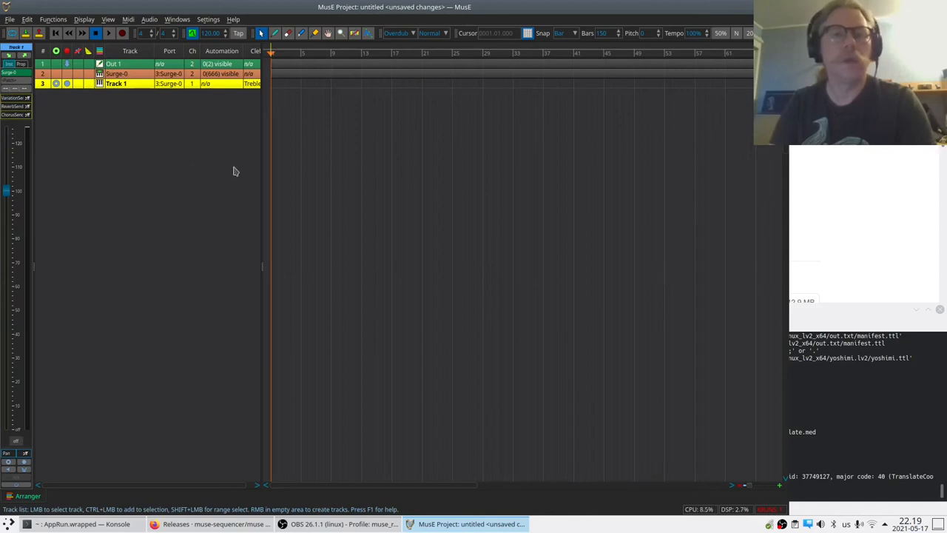
mouse_move(166, 147)
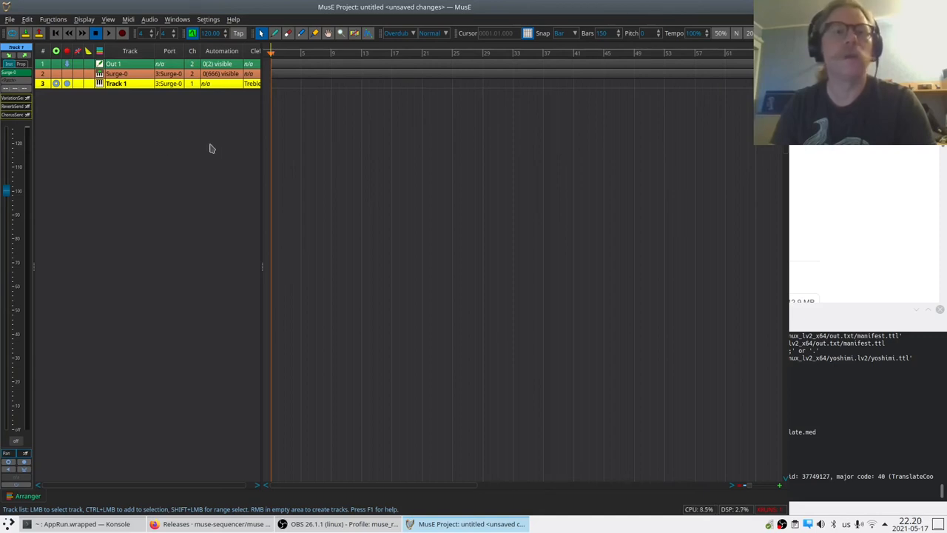
mouse_move(222, 162)
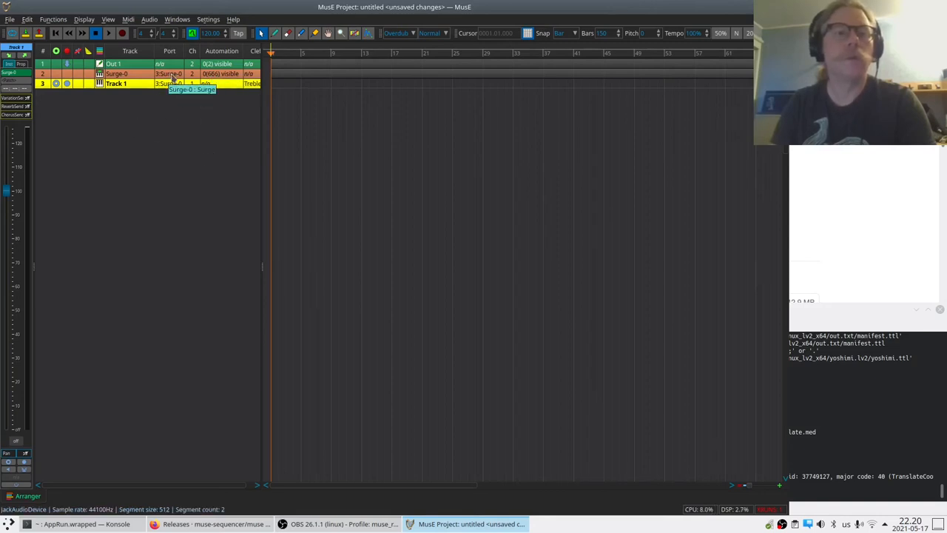
left_click(116, 83)
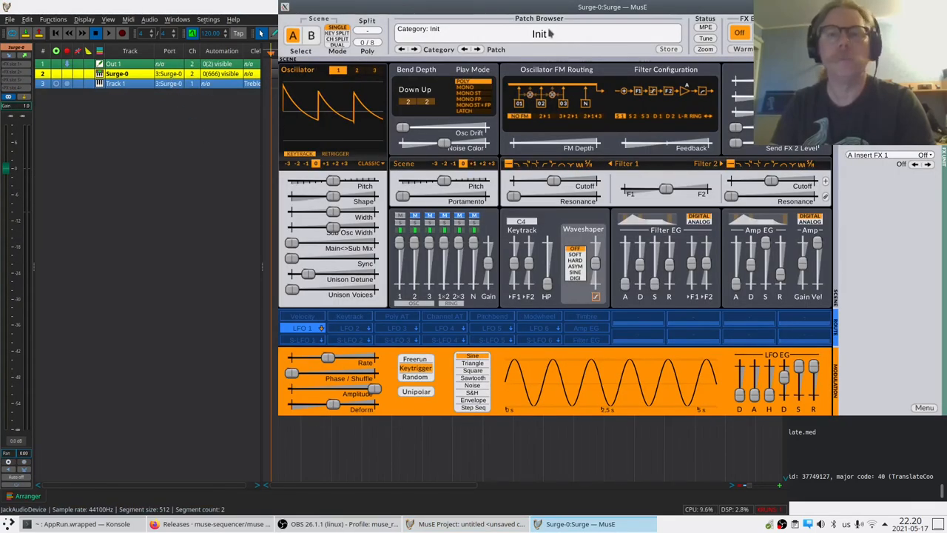
left_click(538, 33)
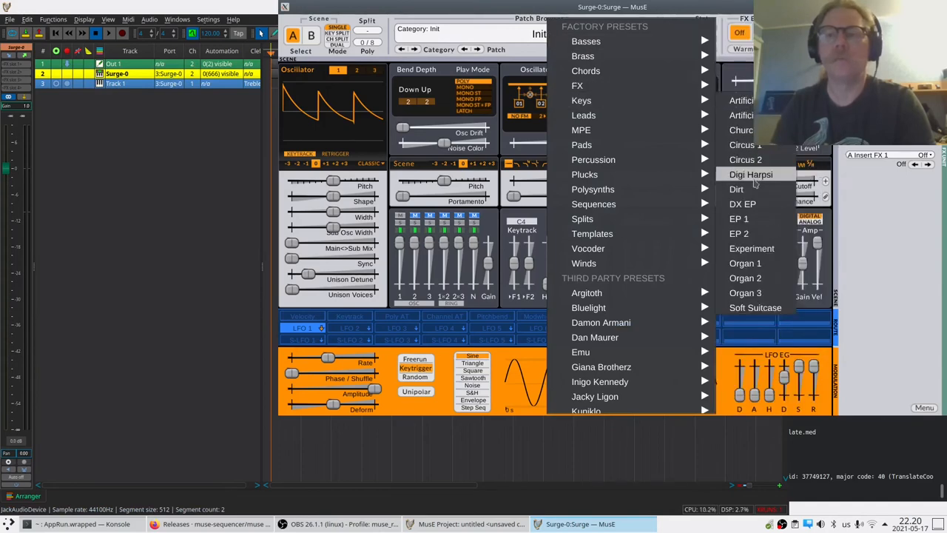
mouse_move(743, 204)
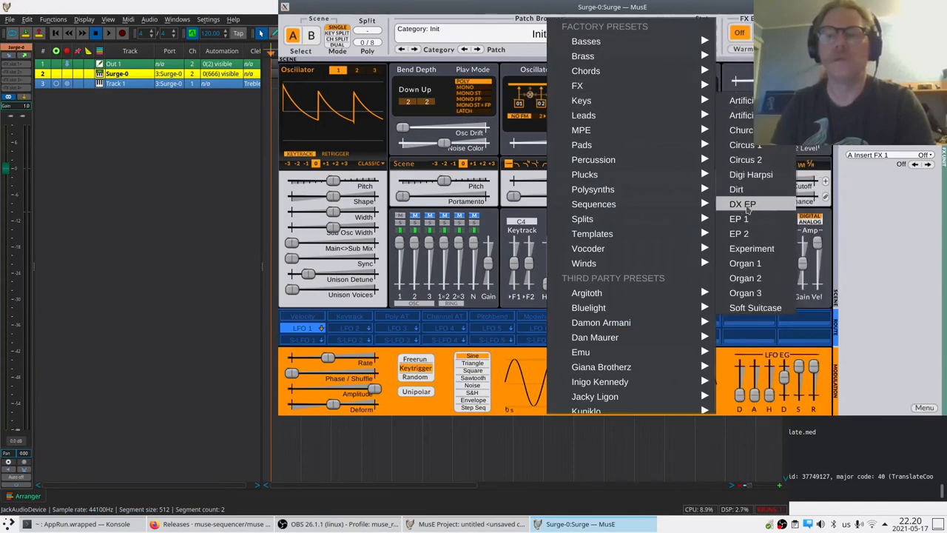
left_click(743, 204)
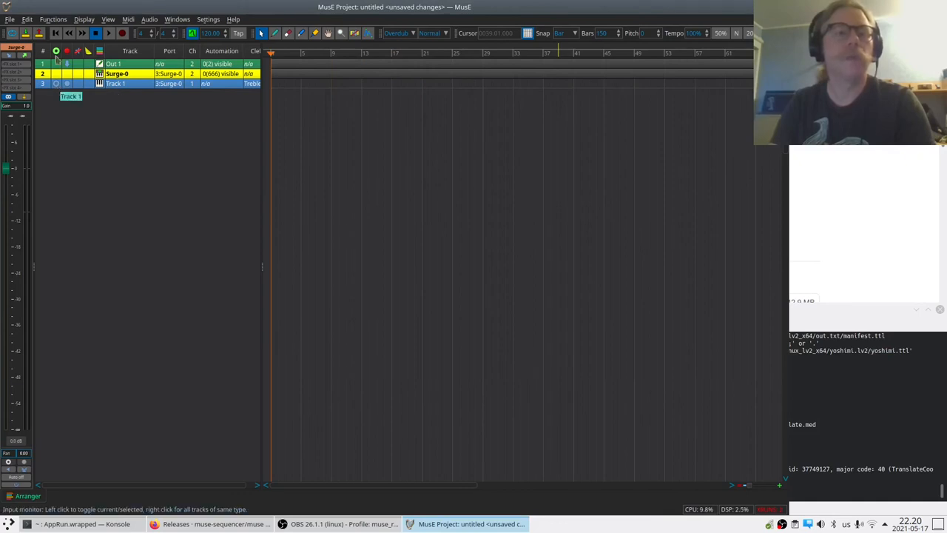
Switch on Track 1's input monitor and confirm 3:Surge-0 as its output port
left_click(66, 83)
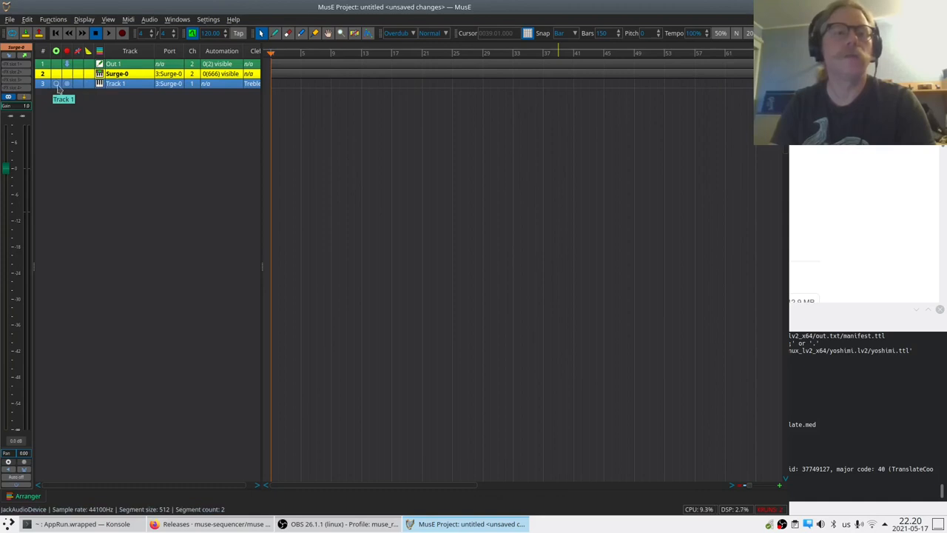
left_click(56, 83)
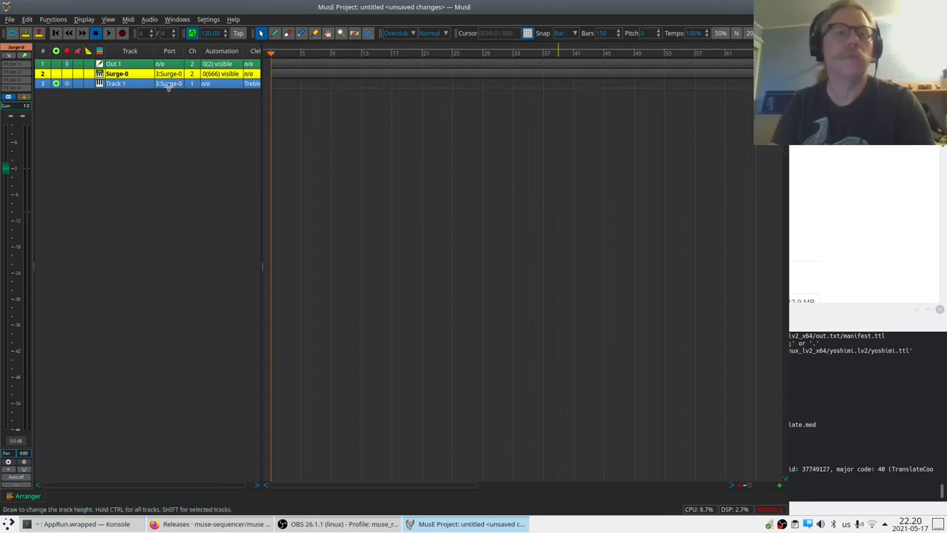
left_click(169, 83)
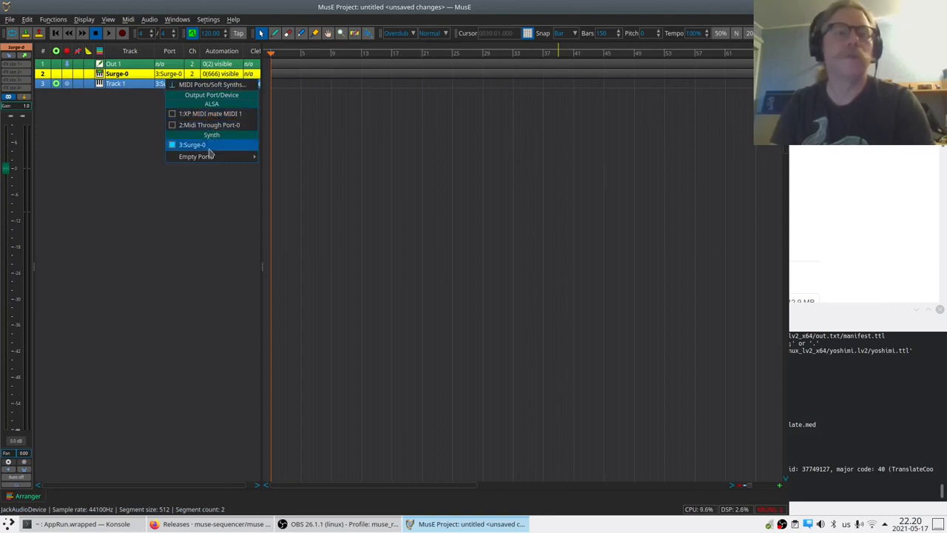
mouse_move(210, 112)
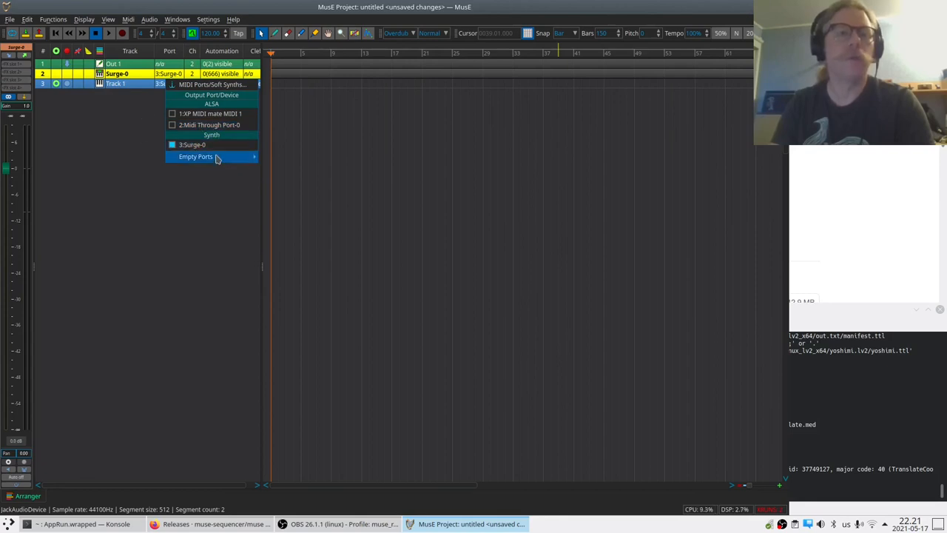
left_click(196, 157)
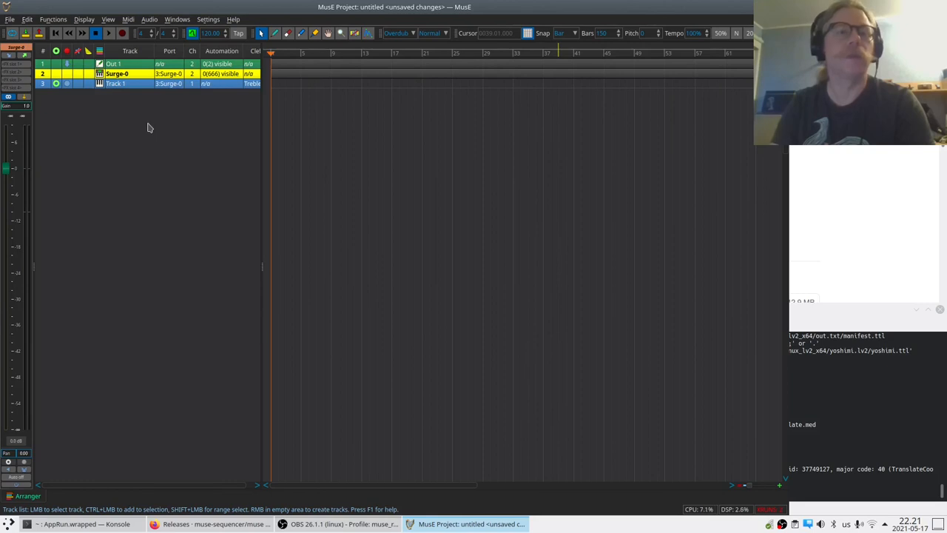